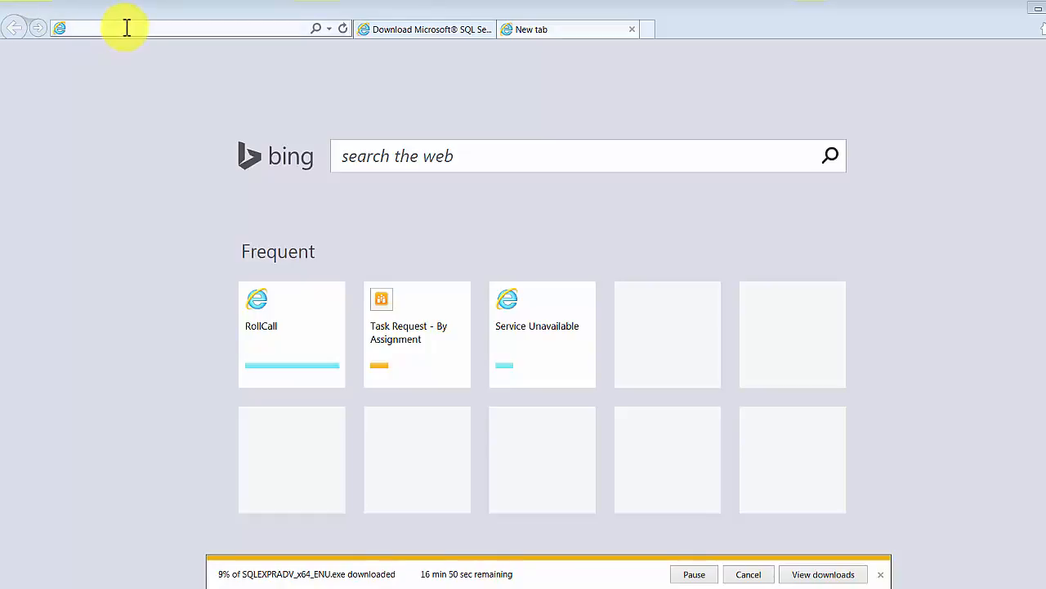
Google 'sql 2014 with tools' and open Microsoft's SQL Server 2014 Express download result
{"action": "type", "text": "ww.google.com/?gws_rd=ssl"}
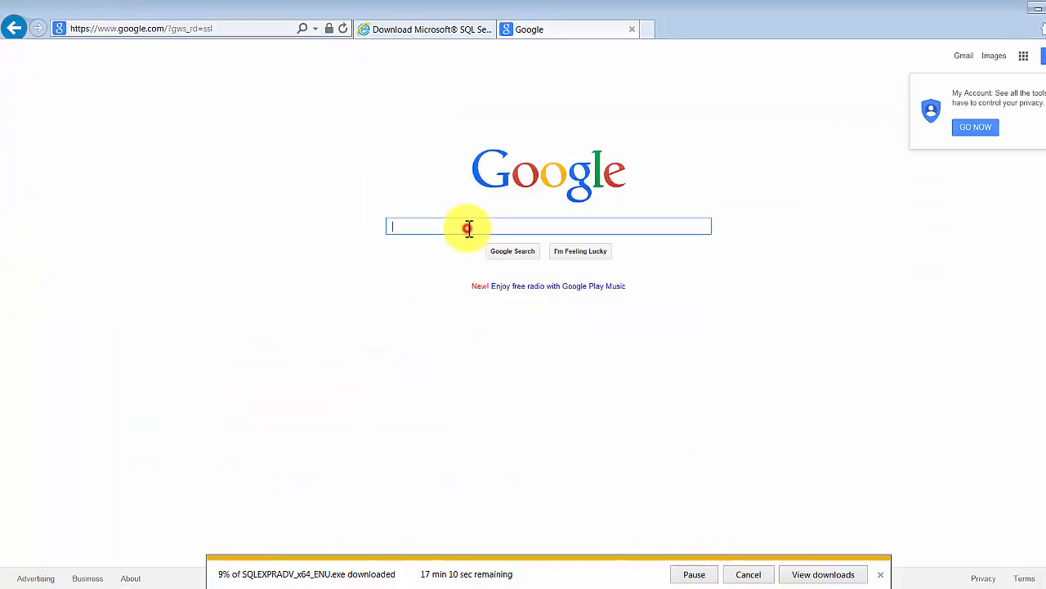
{"action": "type", "text": "sql 2014 with tools"}
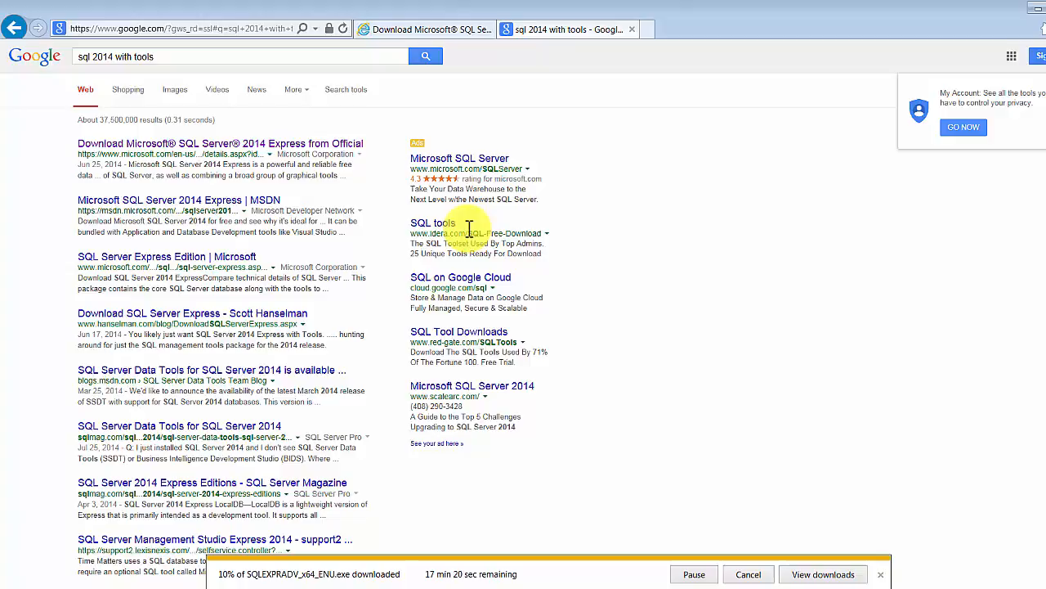
{"action": "mouse_move", "coordinate": [466, 246]}
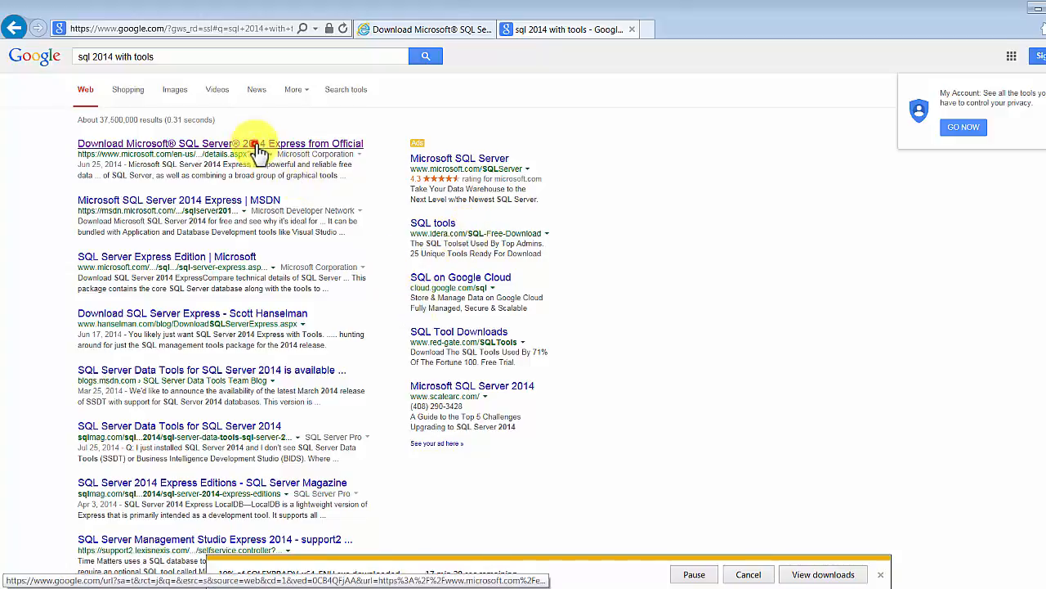
{"action": "left_click", "coordinate": [219, 144]}
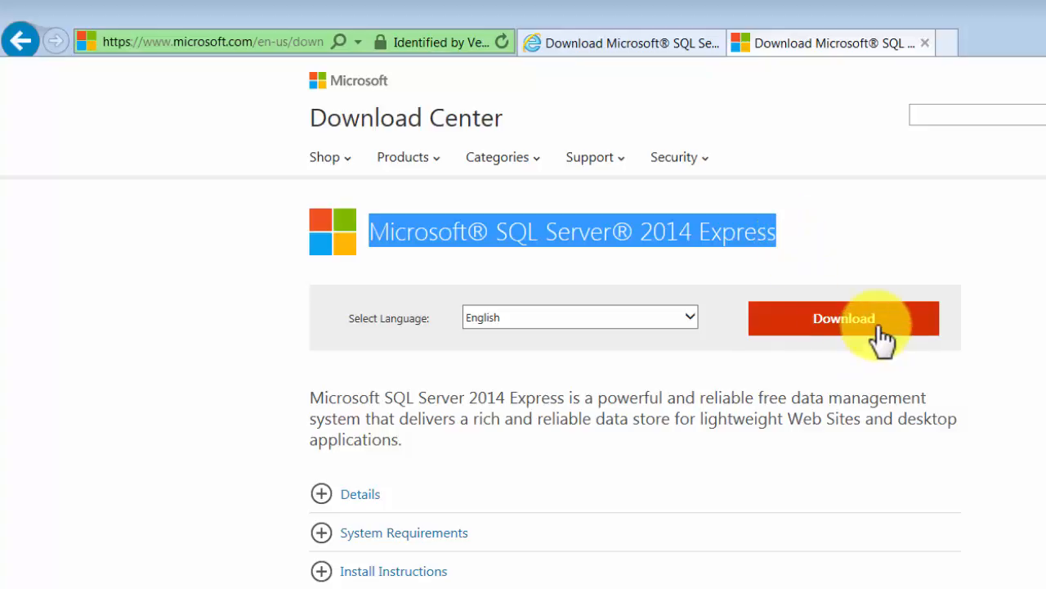
Select ExpressAdv 64BIT\SQLEXPRADV_x64_ENU.exe (1.1 GB) in the download file list
{"action": "left_click", "coordinate": [844, 318]}
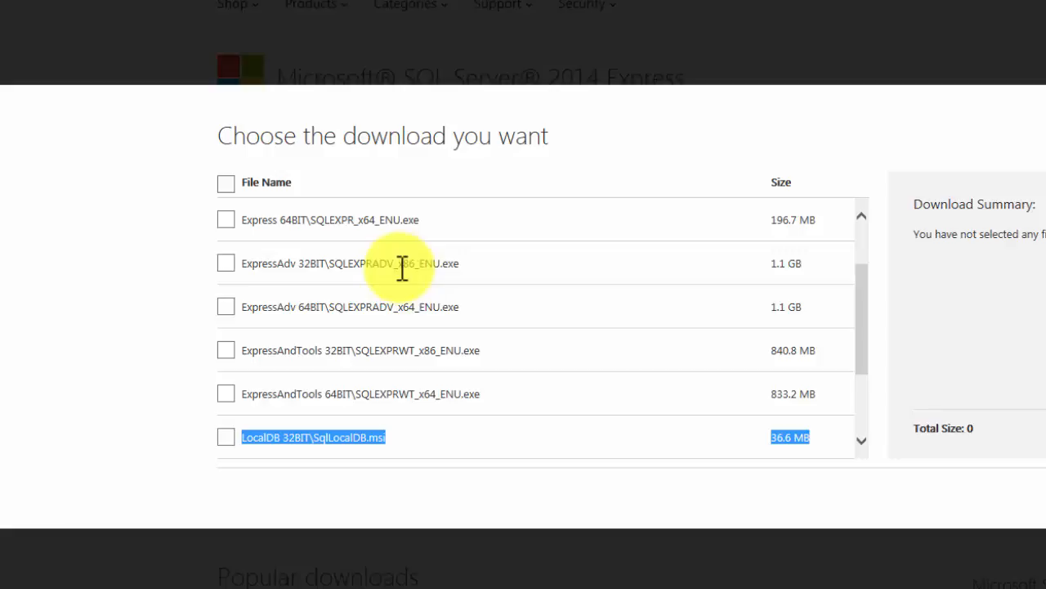
{"action": "mouse_move", "coordinate": [298, 331]}
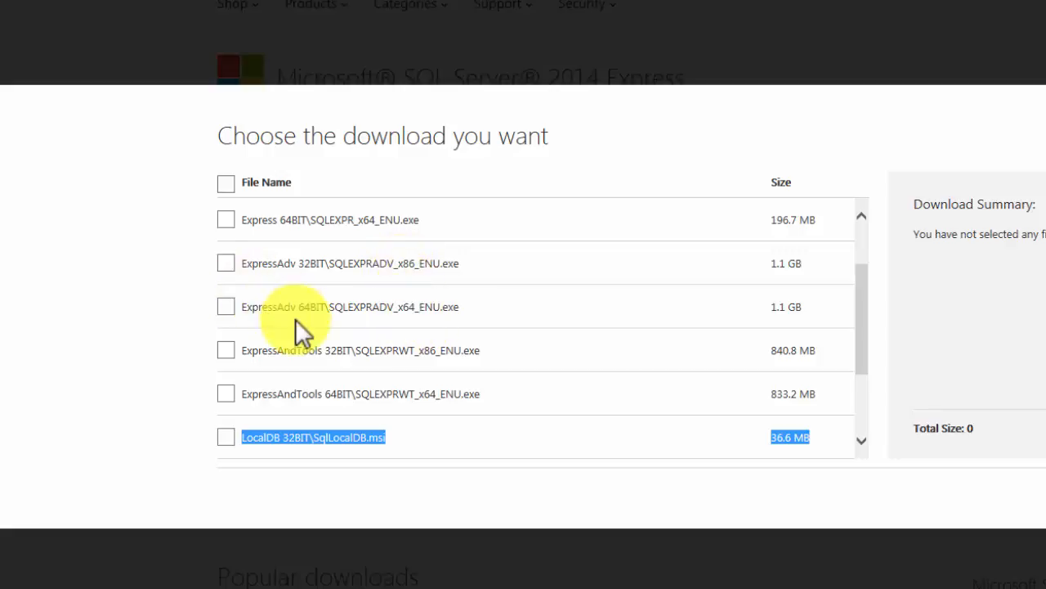
{"action": "mouse_move", "coordinate": [245, 263]}
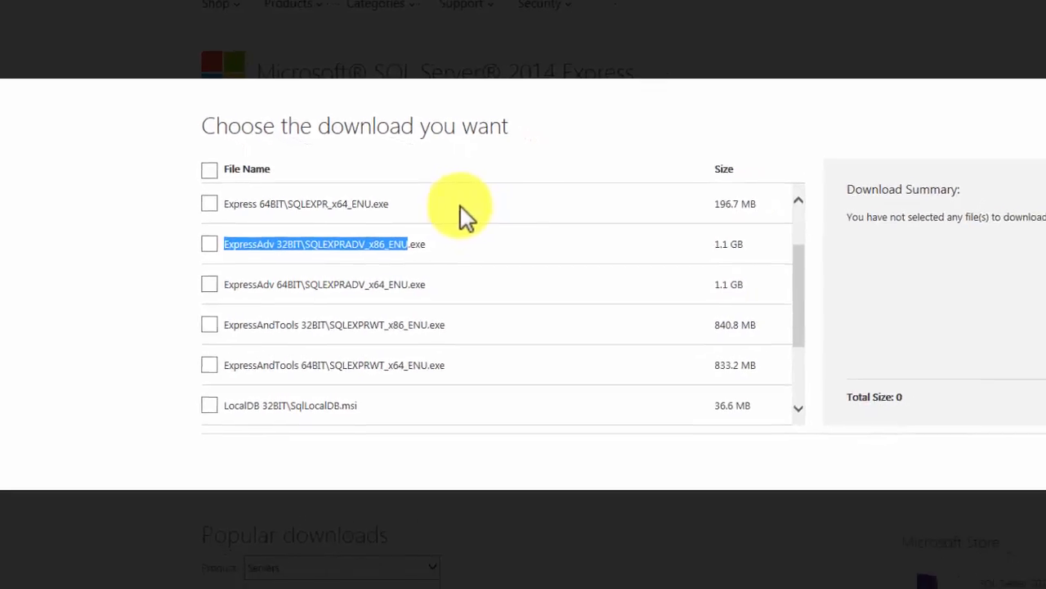
{"action": "left_click", "coordinate": [189, 258]}
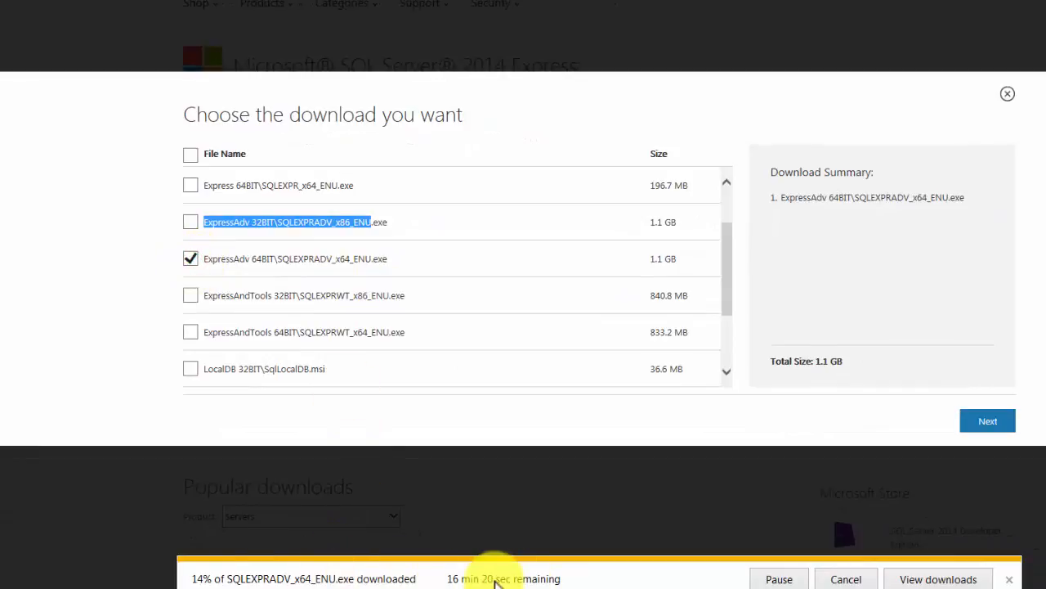
{"action": "mouse_move", "coordinate": [511, 565]}
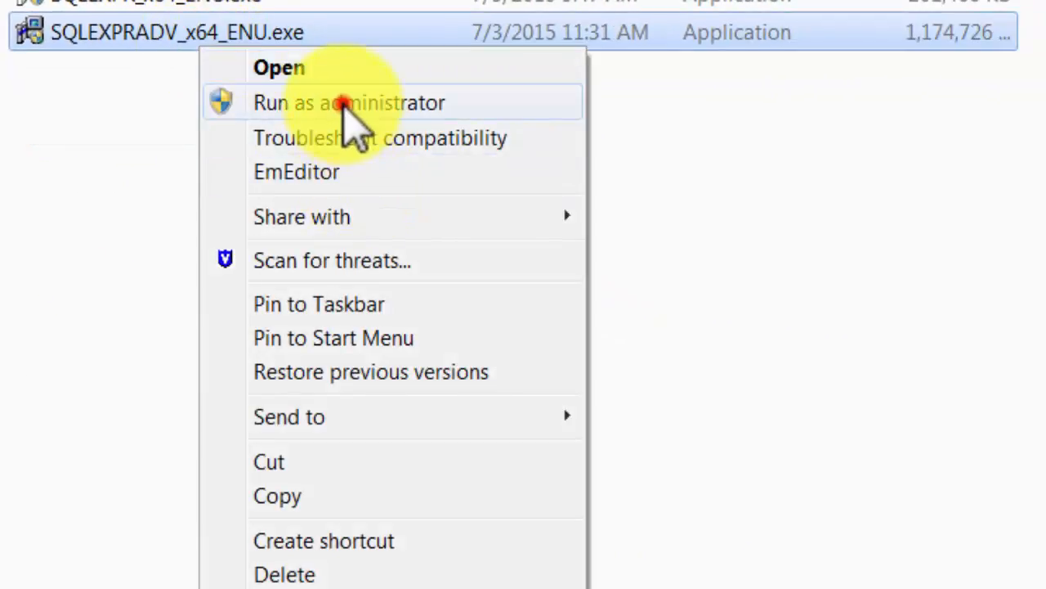
Run SQLEXPRADV_x64_ENU.exe as administrator and extract to the default folder
{"action": "left_click", "coordinate": [350, 102]}
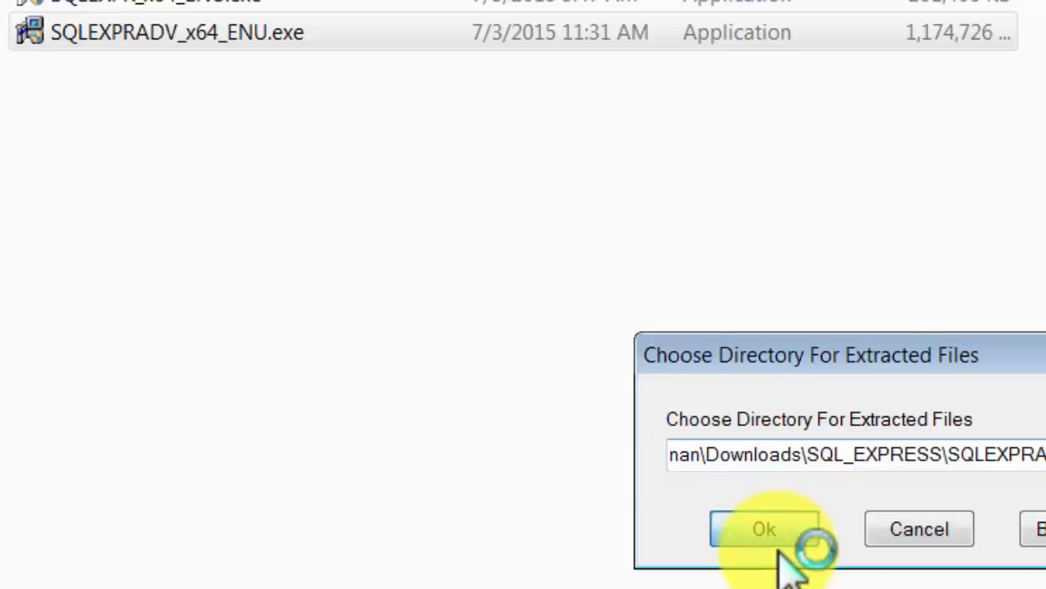
{"action": "left_click", "coordinate": [764, 528]}
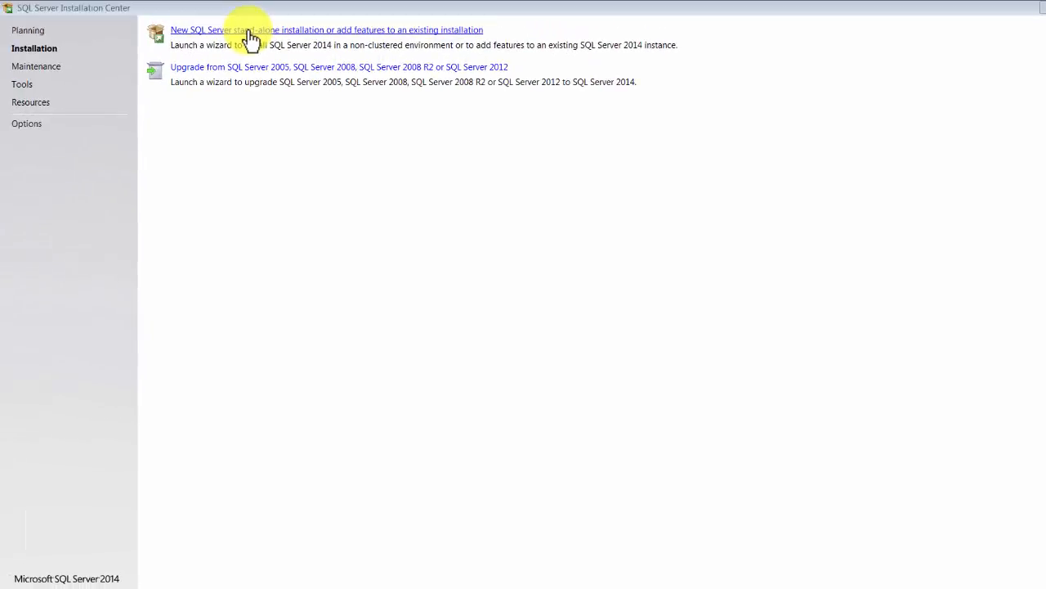
Dismiss the setup-running error, close the removal wizard, and relaunch stand-alone installation
{"action": "left_click", "coordinate": [326, 30]}
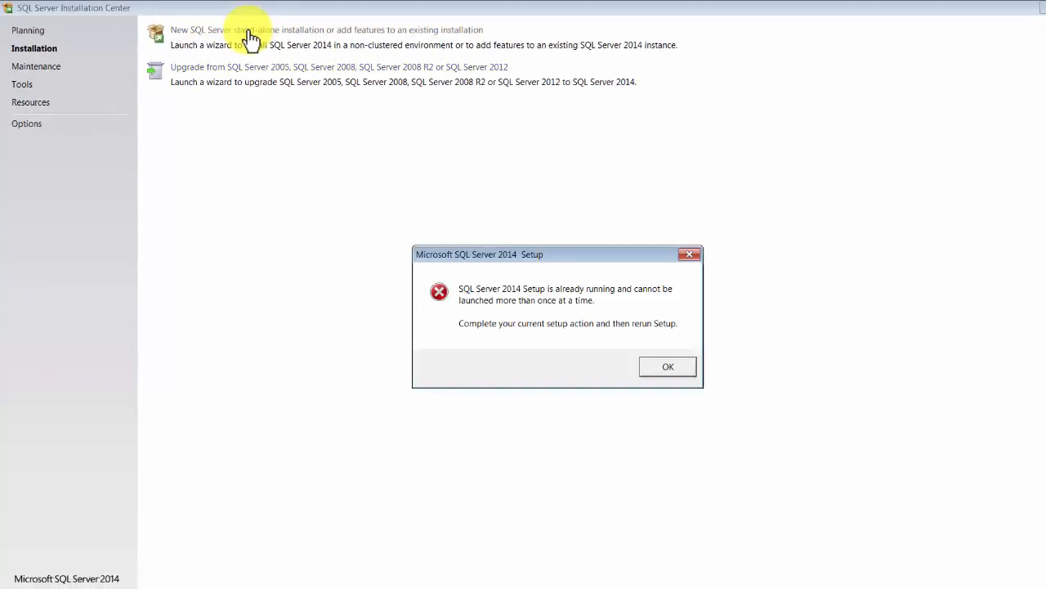
{"action": "left_click", "coordinate": [667, 365]}
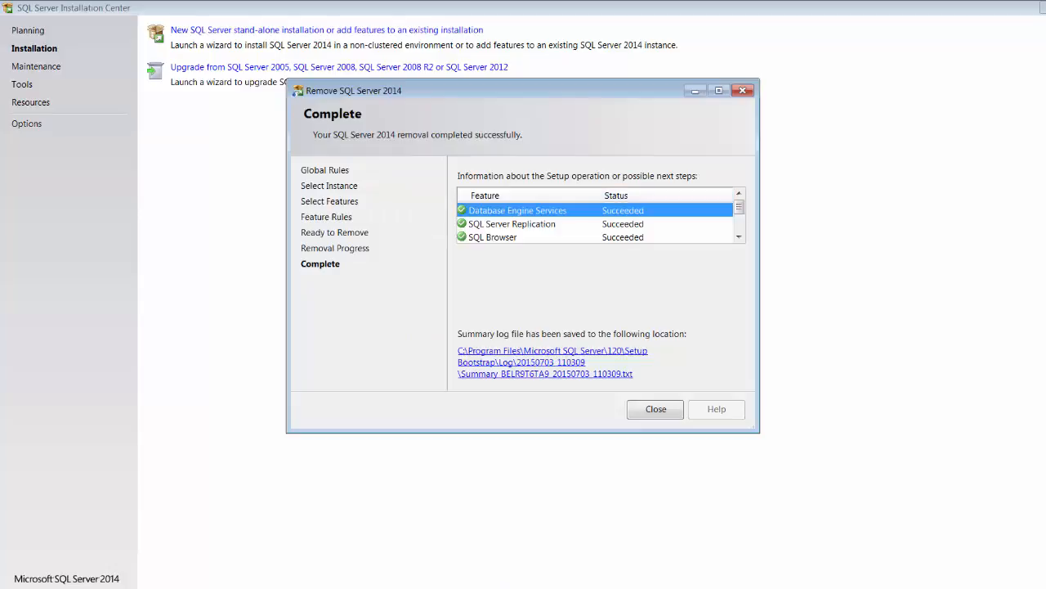
{"action": "left_click", "coordinate": [655, 408]}
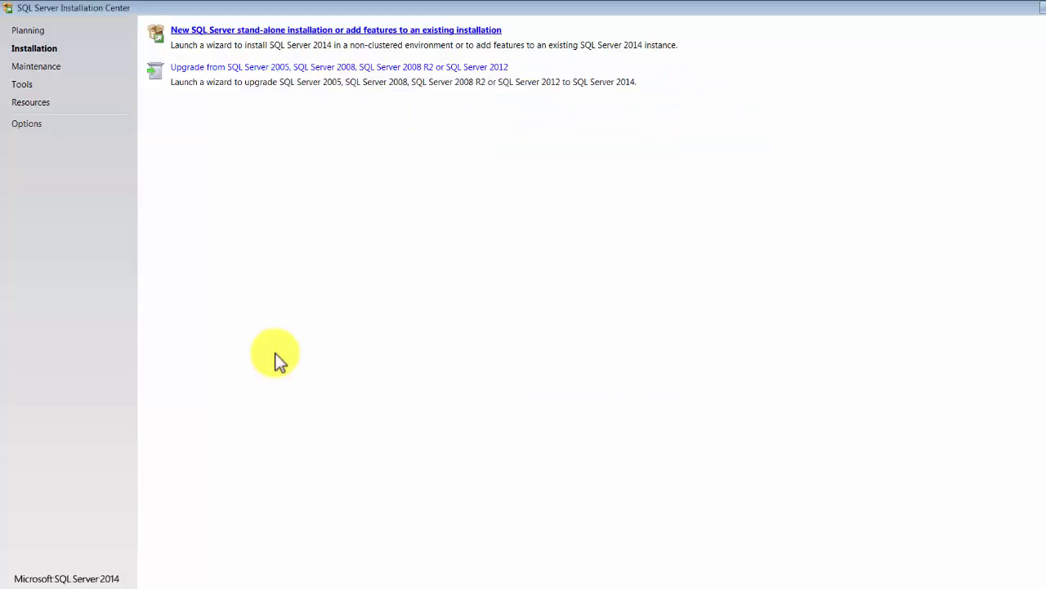
{"action": "left_click", "coordinate": [336, 29]}
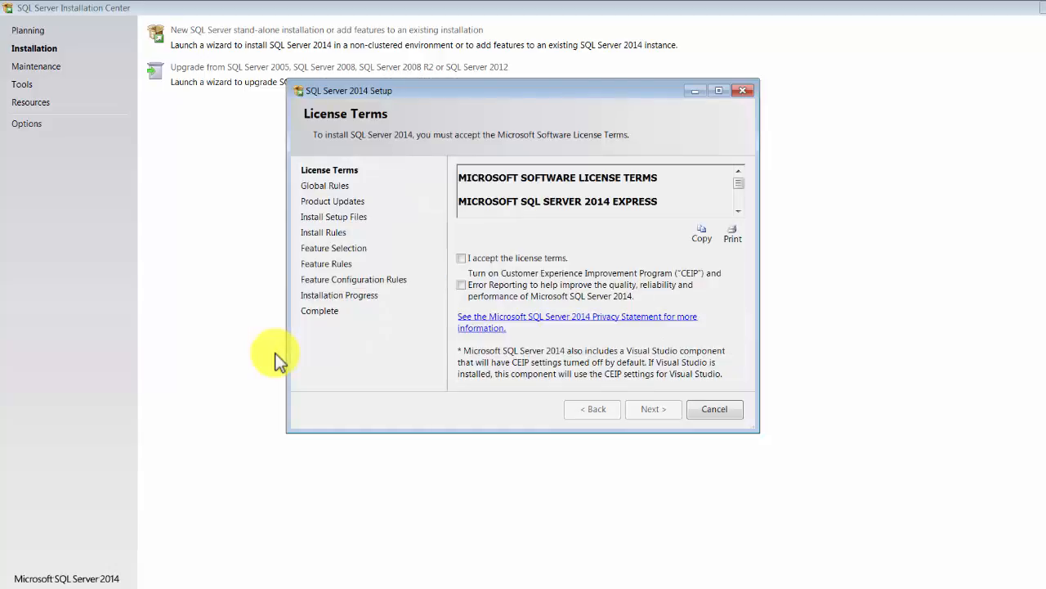
Accept the license terms, maximize Setup, and keep all Express features selected
{"action": "left_click", "coordinate": [461, 257]}
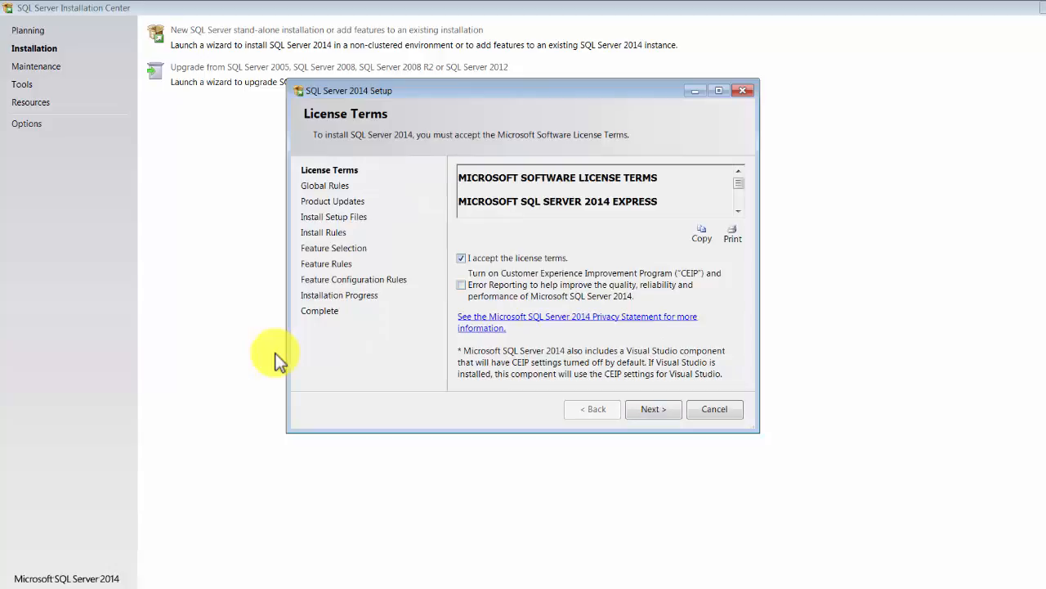
{"action": "left_click", "coordinate": [652, 408]}
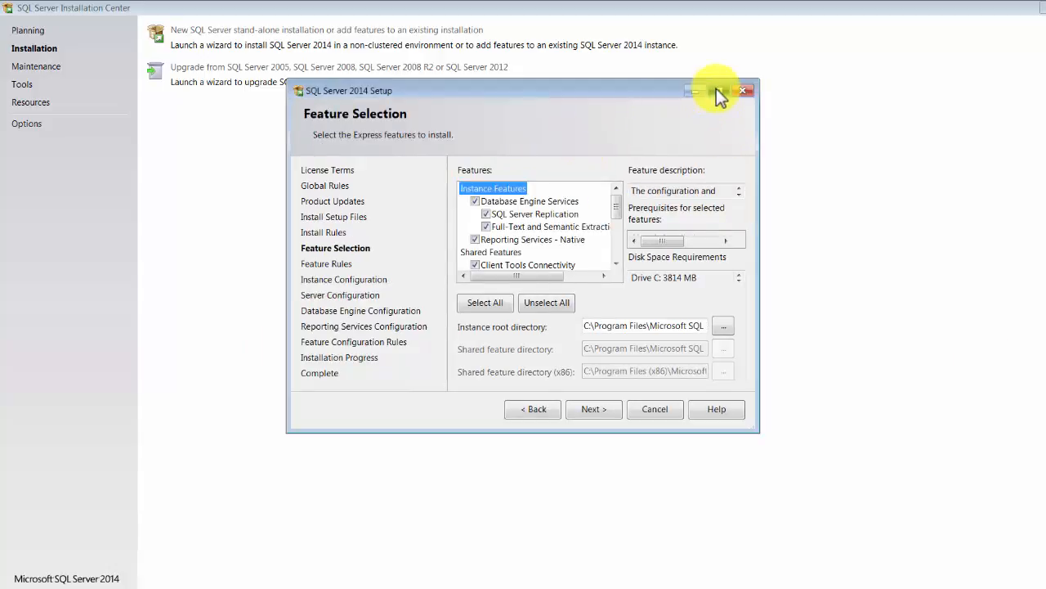
{"action": "left_click", "coordinate": [723, 89]}
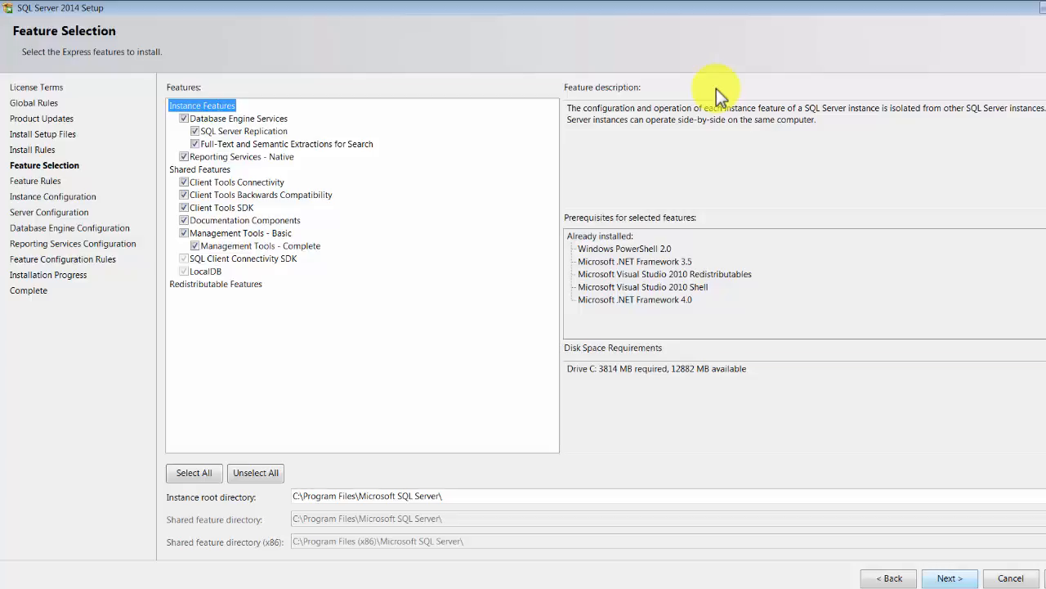
{"action": "left_click", "coordinate": [949, 578]}
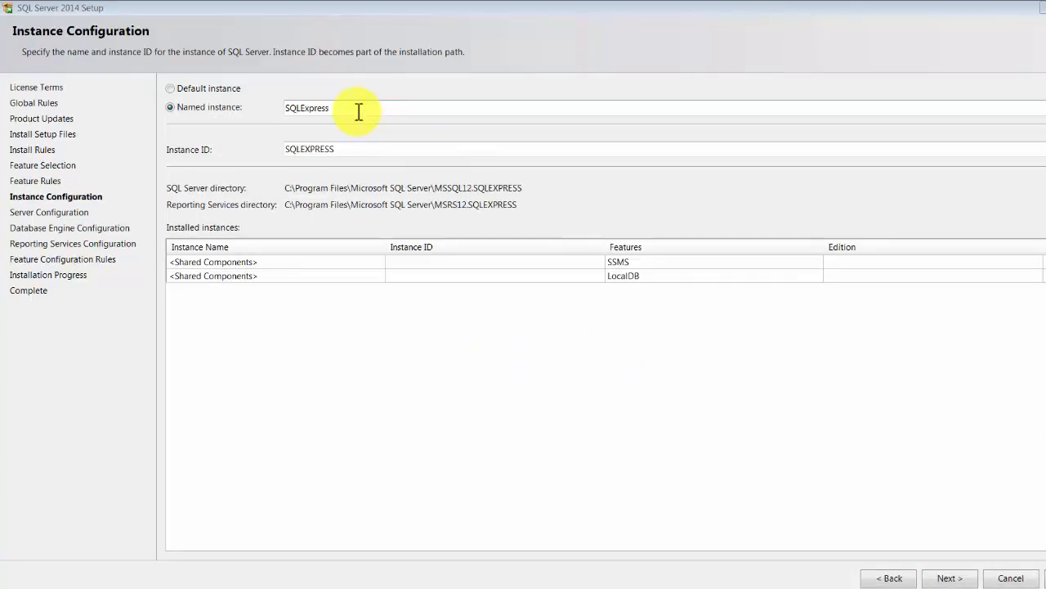
Keep the SQLExpress named instance and default service accounts, advancing through Setup
{"action": "triple_click", "coordinate": [309, 148]}
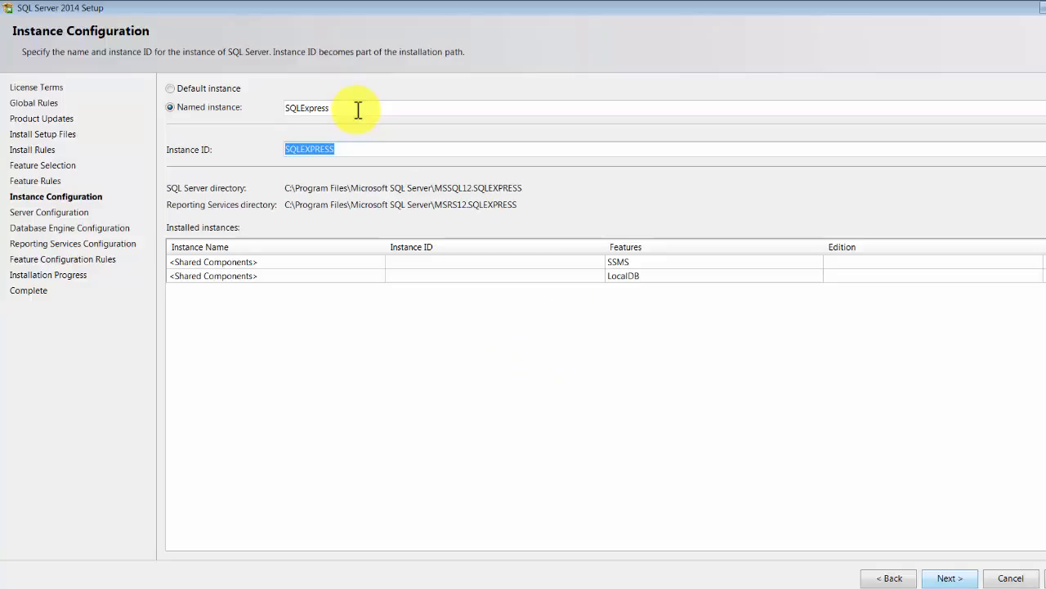
{"action": "left_click", "coordinate": [949, 578]}
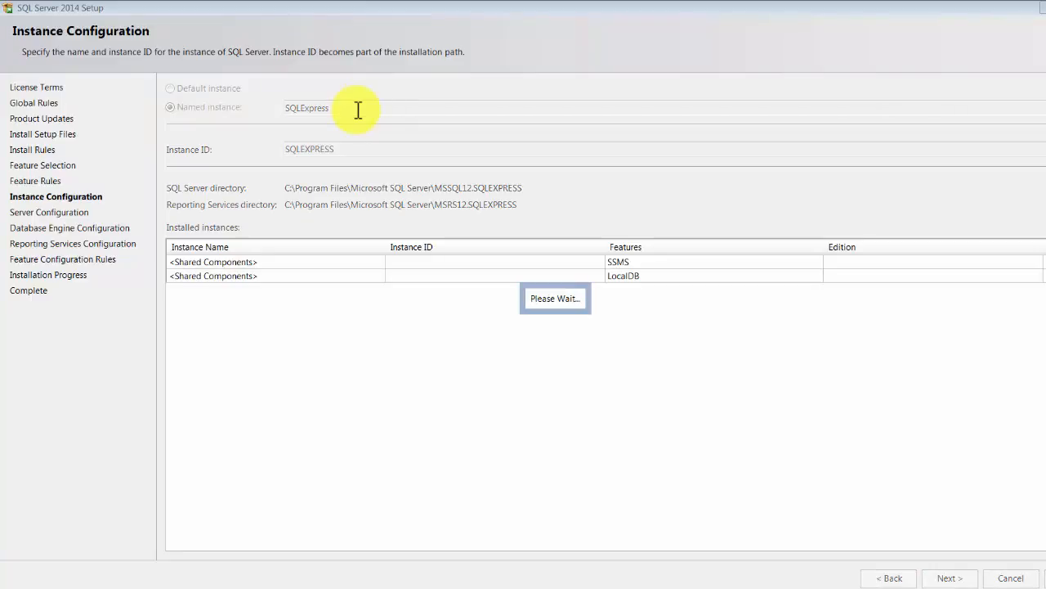
{"action": "left_click", "coordinate": [950, 578]}
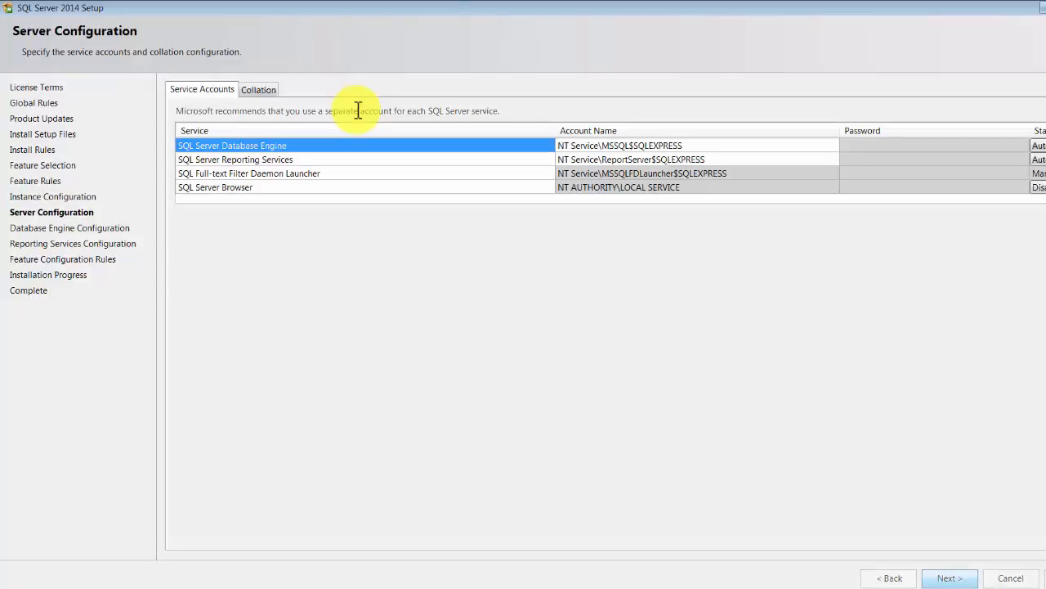
{"action": "left_click", "coordinate": [949, 578]}
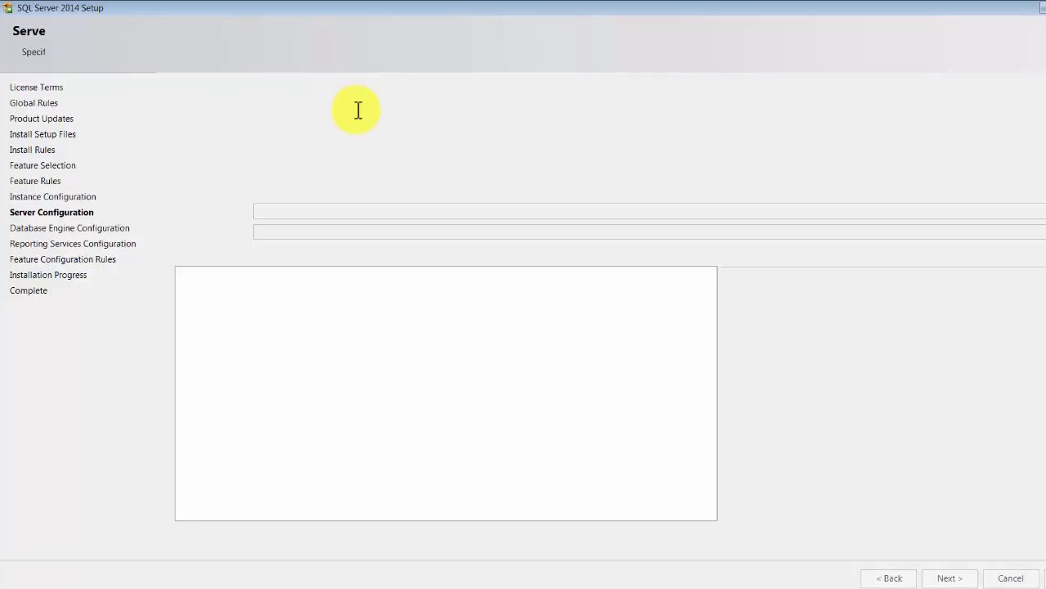
{"action": "left_click", "coordinate": [949, 577]}
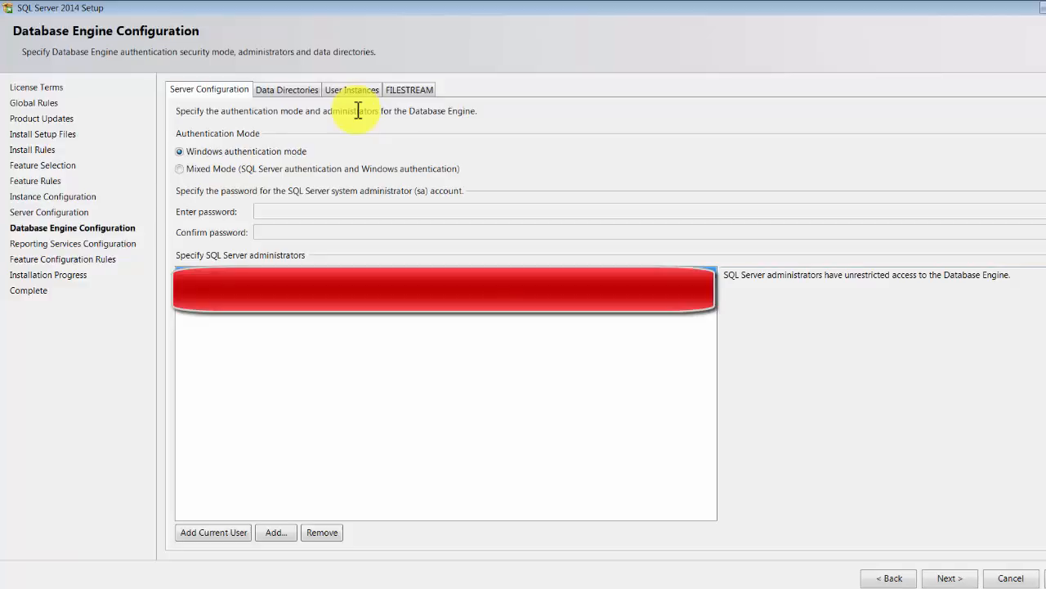
Choose Mixed Mode authentication, enter and confirm the sa password, and continue
{"action": "left_click", "coordinate": [179, 168]}
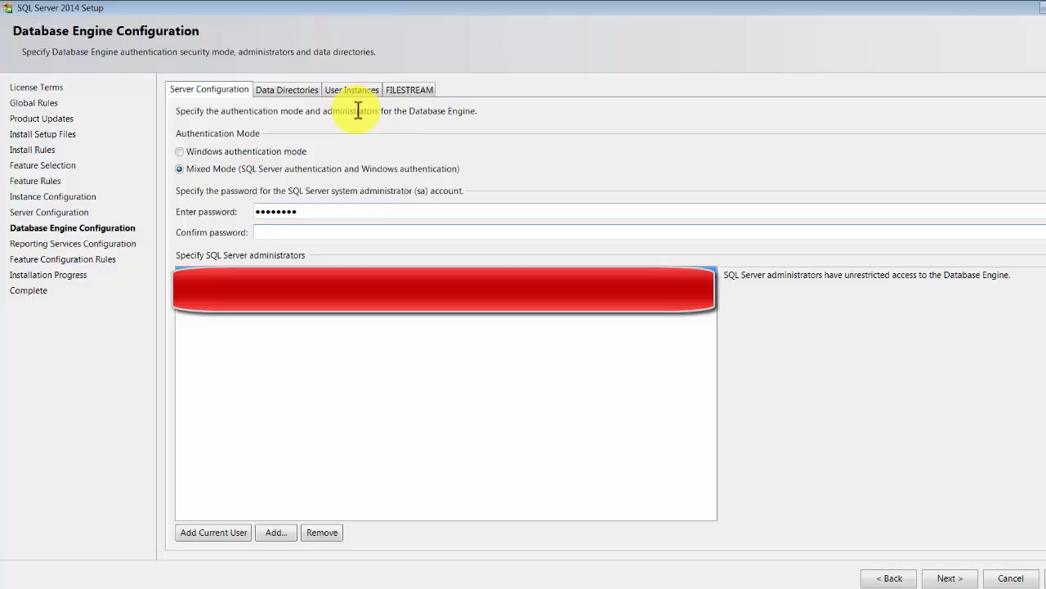
{"action": "type", "text": "••••••••"}
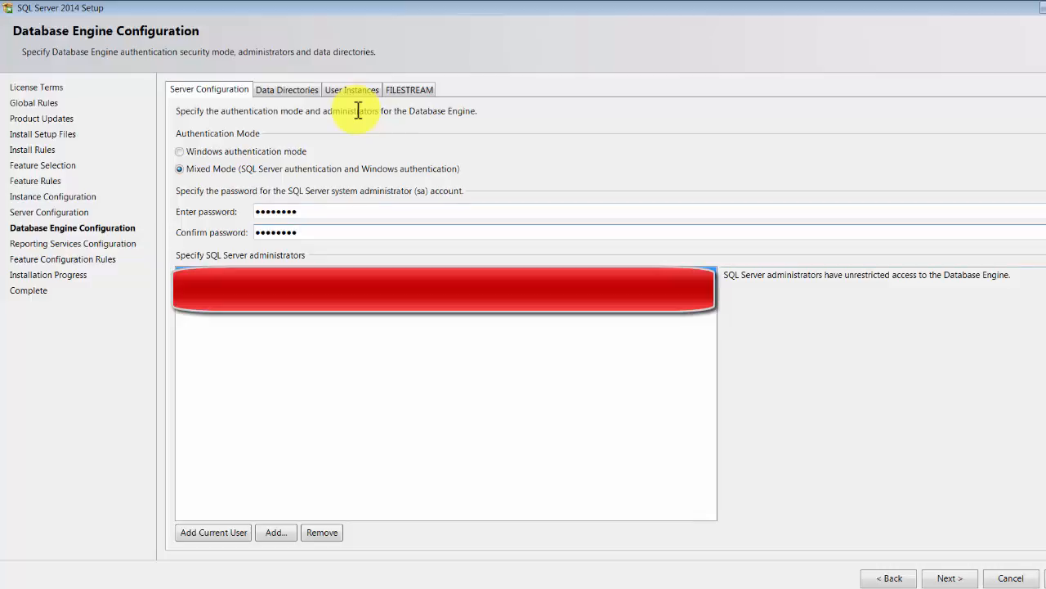
{"action": "left_click", "coordinate": [949, 577]}
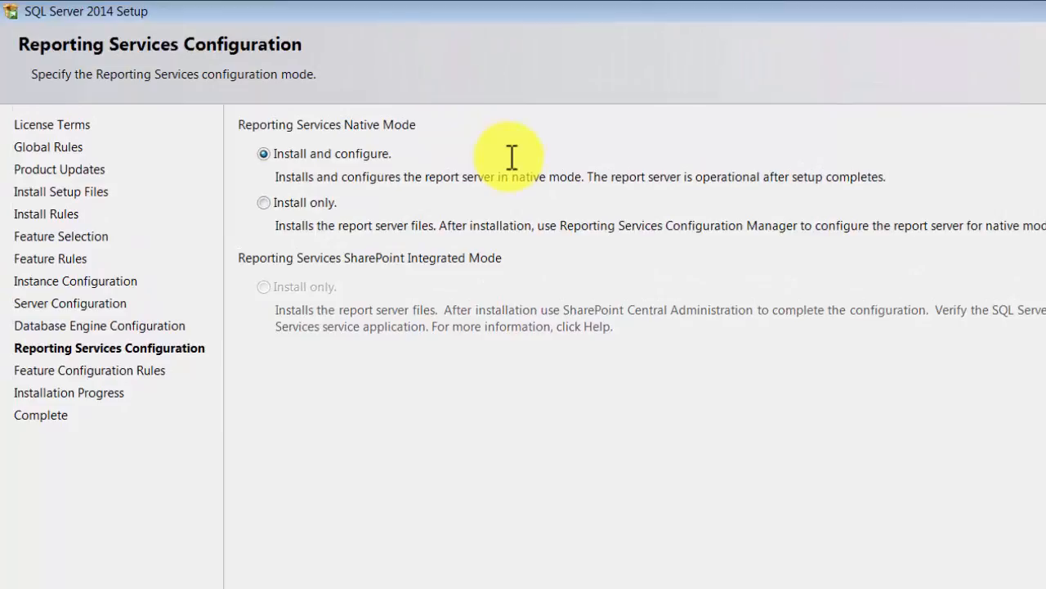
Keep 'Install and configure' for Reporting Services and finish the installation
{"action": "left_click", "coordinate": [264, 202]}
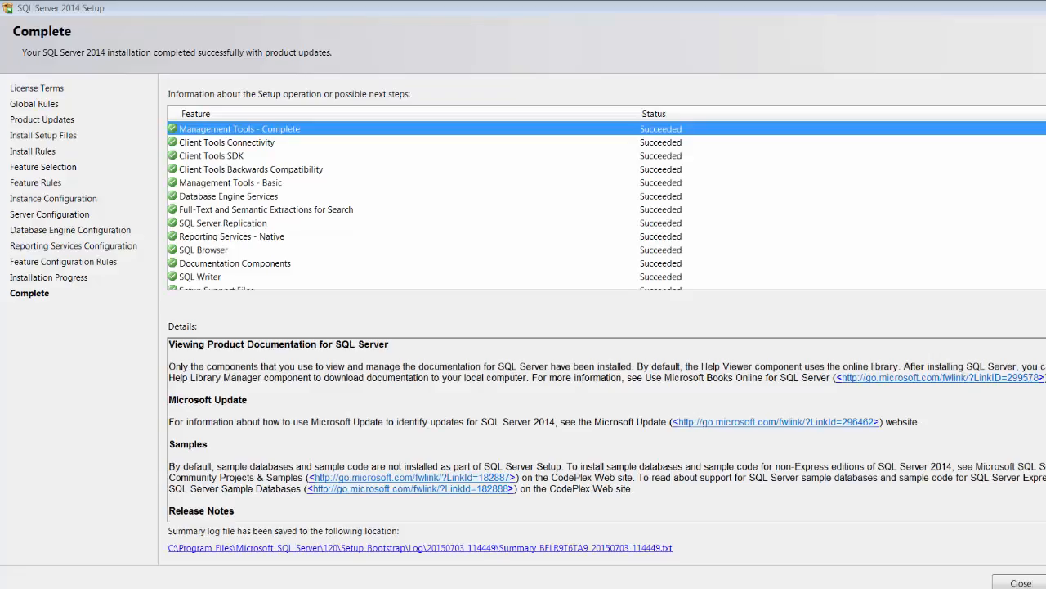
{"action": "mouse_move", "coordinate": [936, 349]}
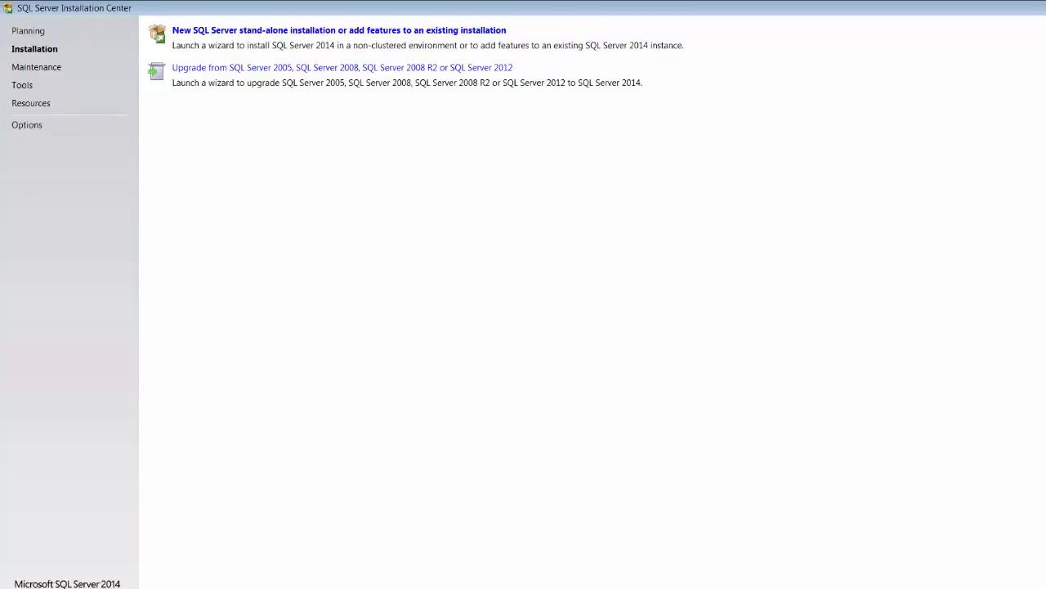
Launch SQL Server 2014 Management Studio from the Start Menu's Microsoft SQL Server 2014 group
{"action": "left_click", "coordinate": [9, 583]}
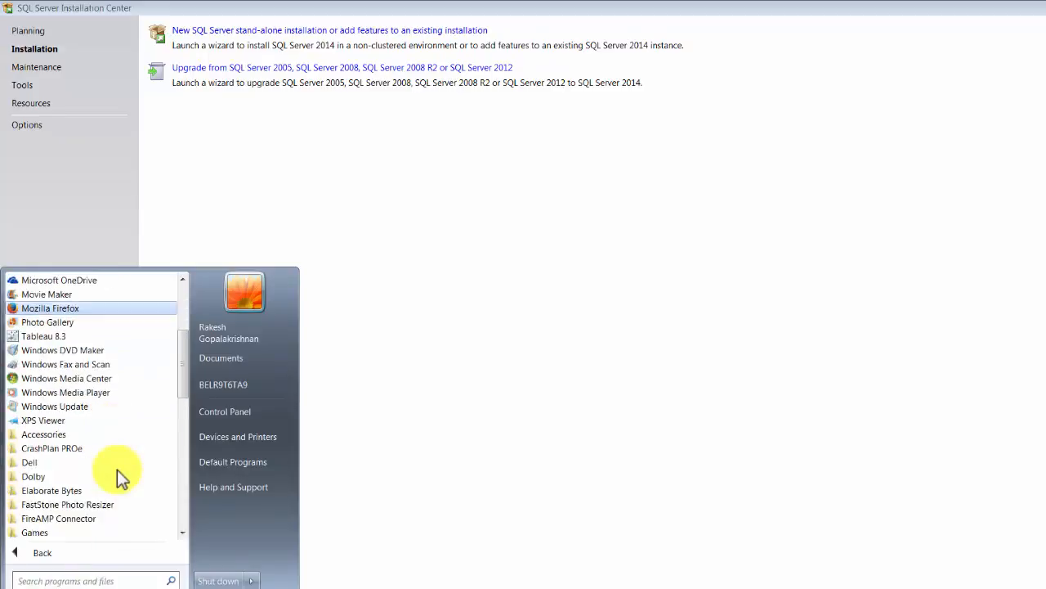
{"action": "scroll", "scroll_direction": "down", "scroll_amount": 3}
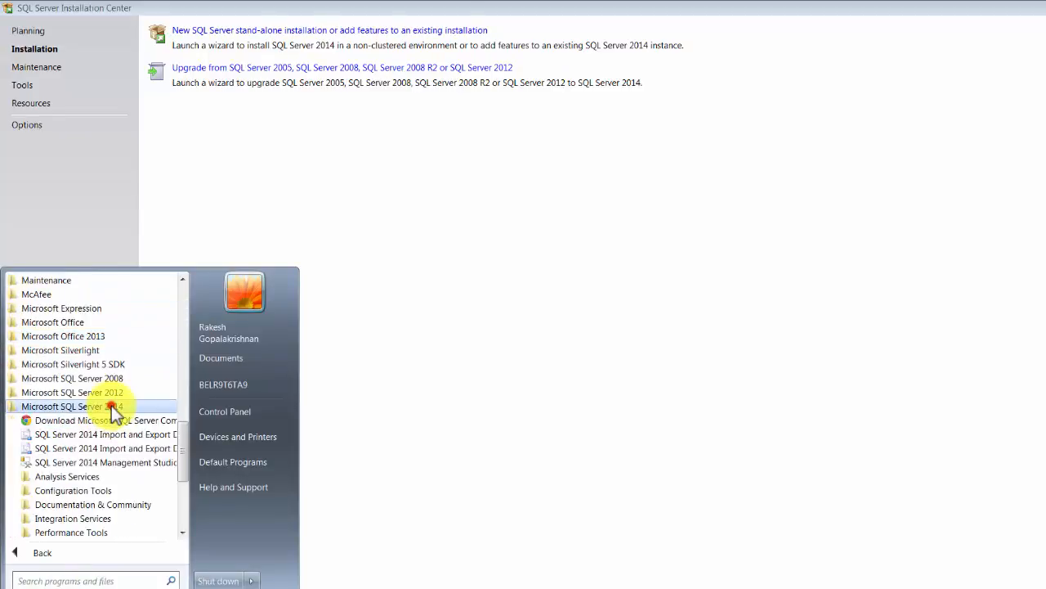
{"action": "mouse_move", "coordinate": [123, 462]}
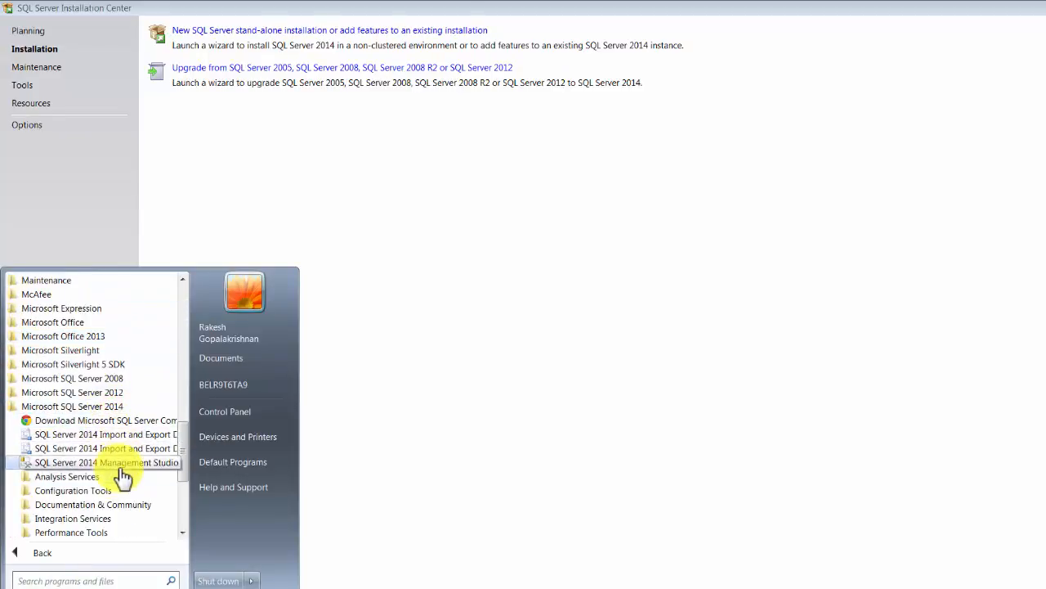
{"action": "left_click", "coordinate": [107, 462]}
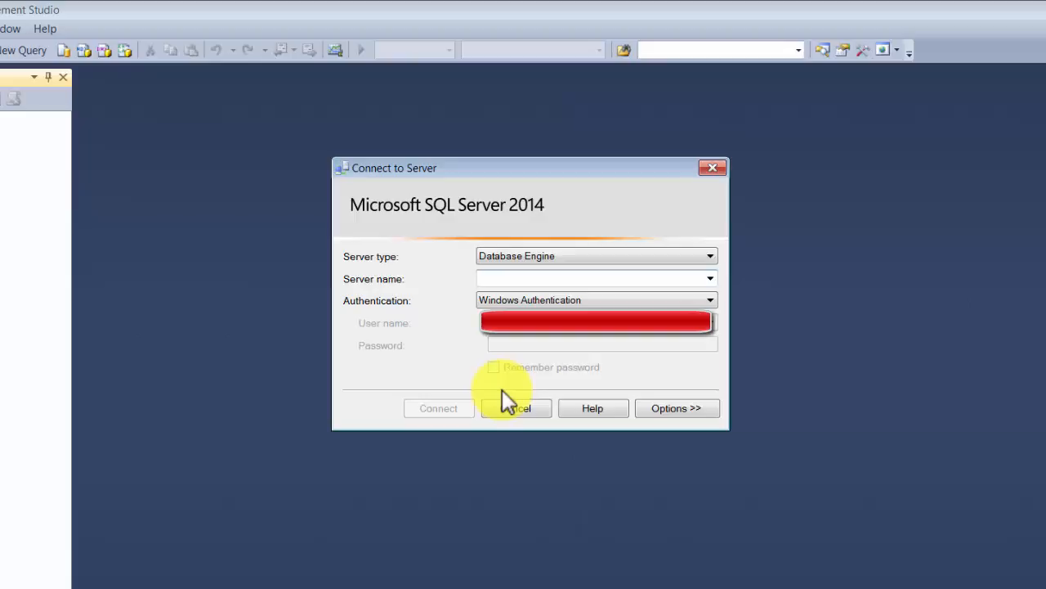
Enter .\sqlexpress as the server name in the Connect to Server dialog
{"action": "left_click", "coordinate": [595, 278]}
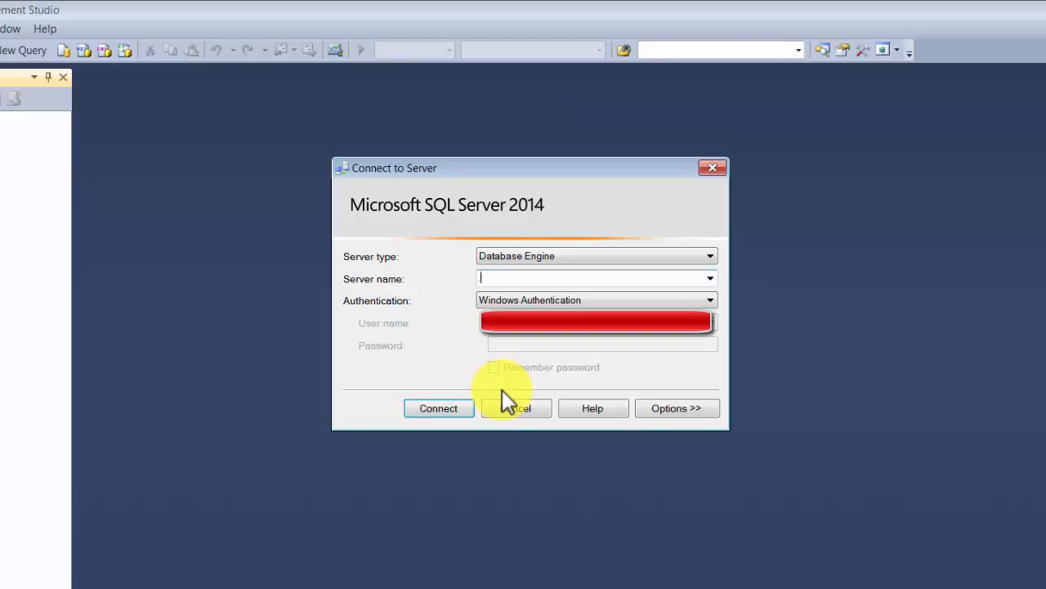
{"action": "left_click", "coordinate": [438, 408]}
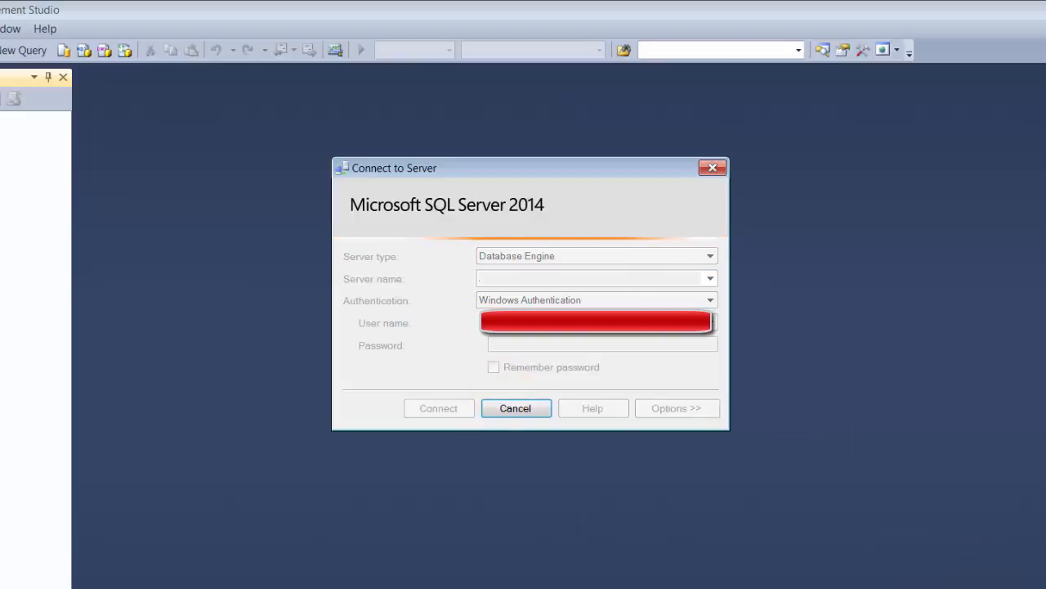
{"action": "left_click", "coordinate": [439, 408]}
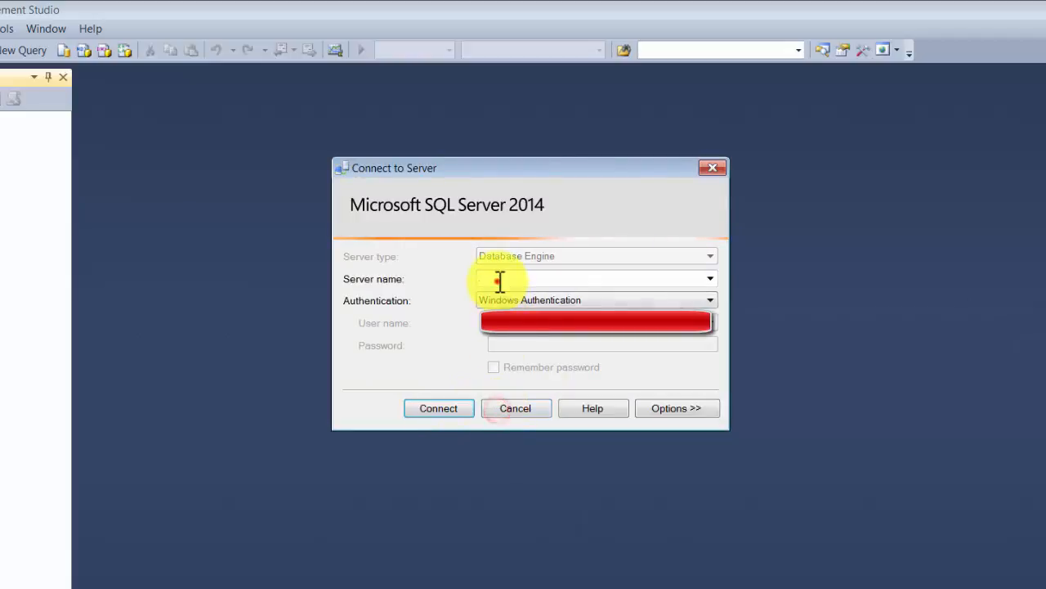
{"action": "type", "text": "\\sql"}
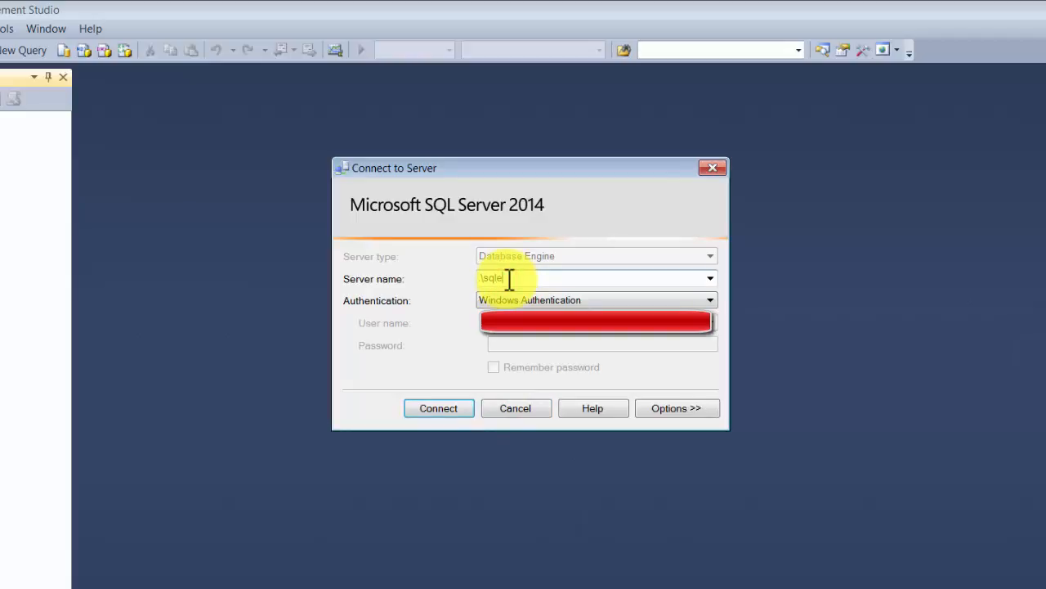
{"action": "type", "text": "express"}
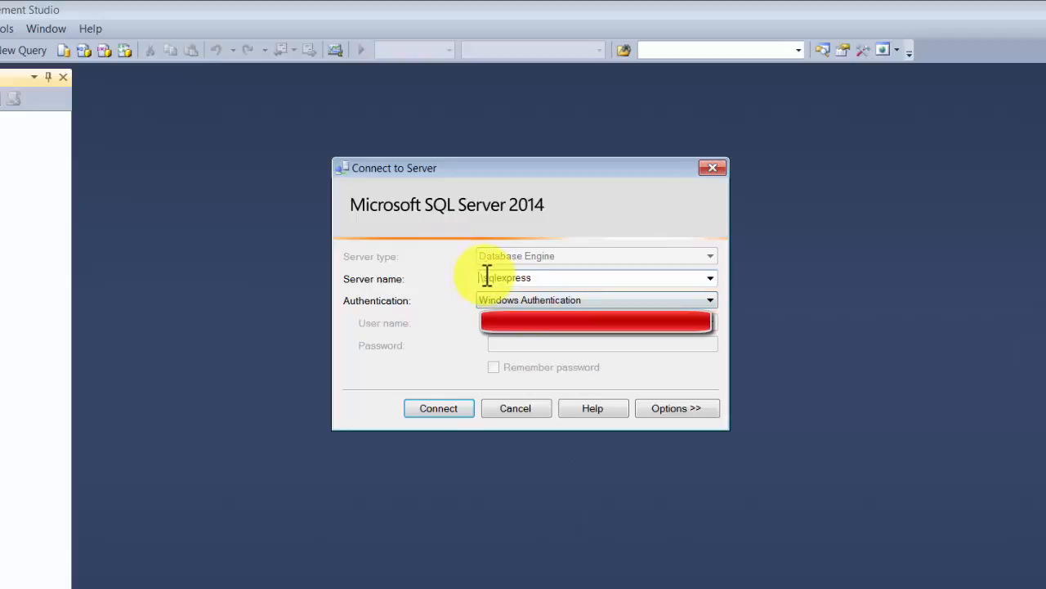
{"action": "double_click", "coordinate": [504, 277]}
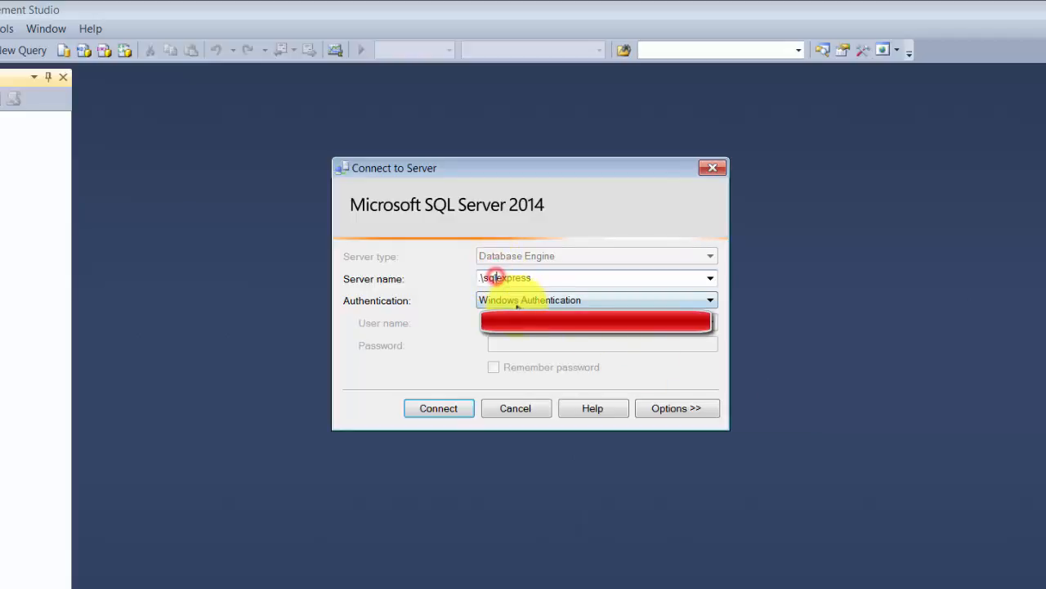
Log in to .\sqlexpress with SQL Server Authentication using the sa login
{"action": "left_click", "coordinate": [596, 300]}
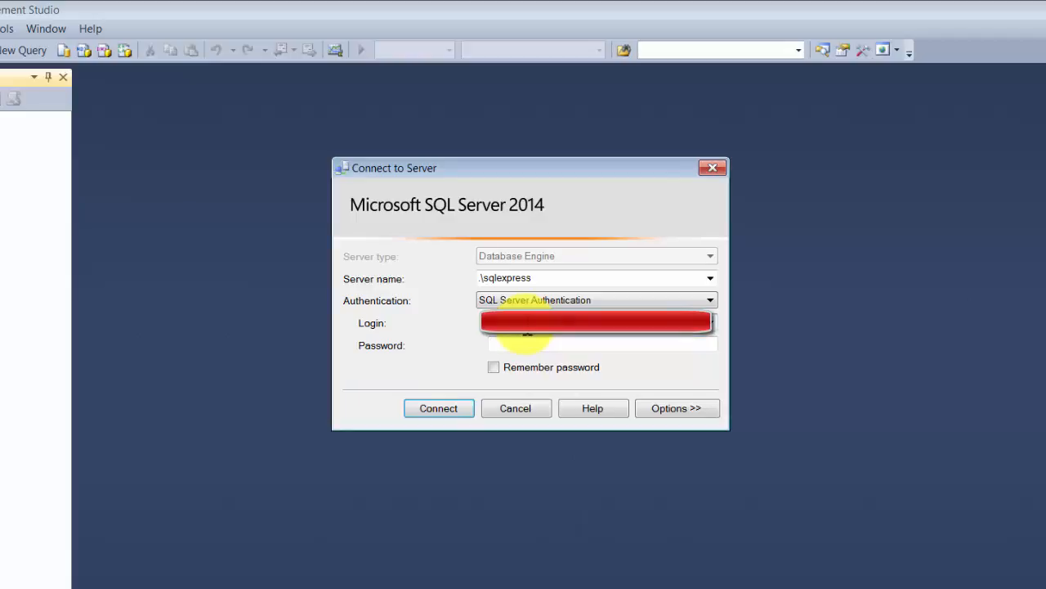
{"action": "type", "text": "sa"}
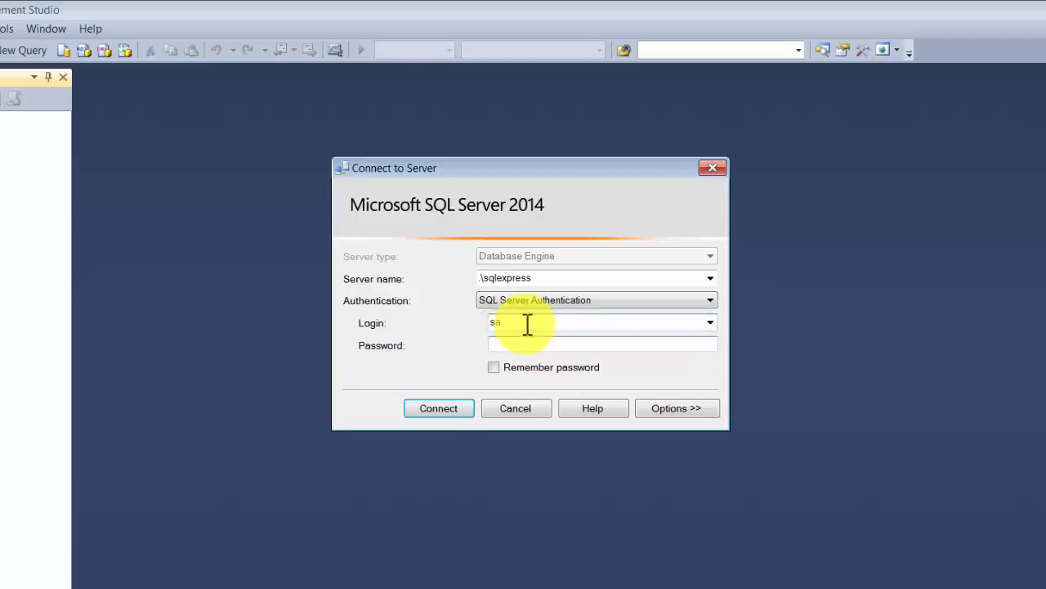
{"action": "left_click", "coordinate": [438, 408]}
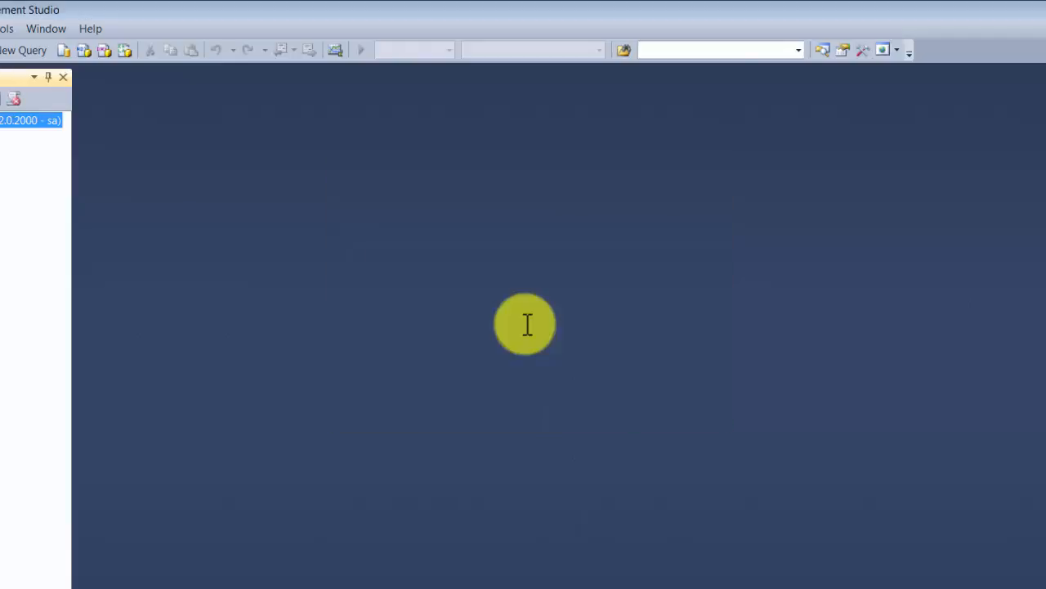